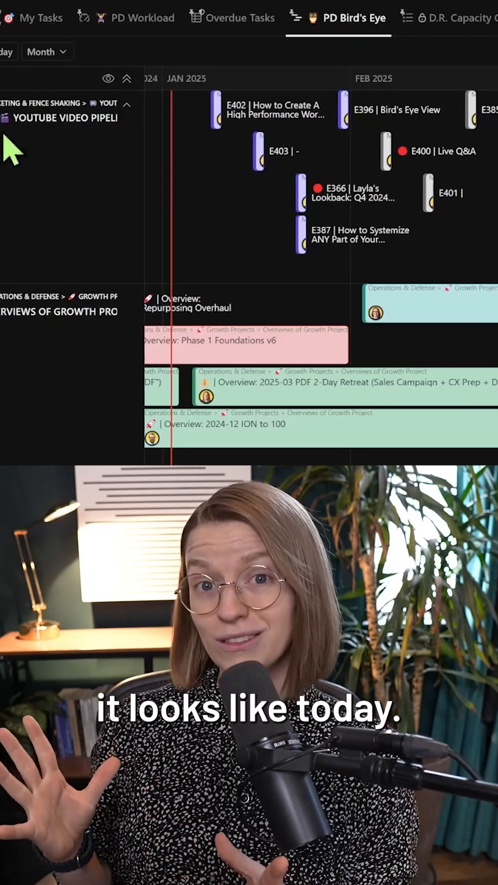
# - Scroll through the Bird's Eye timeline and bring up its time-period choices
pyautogui.scroll(-3)
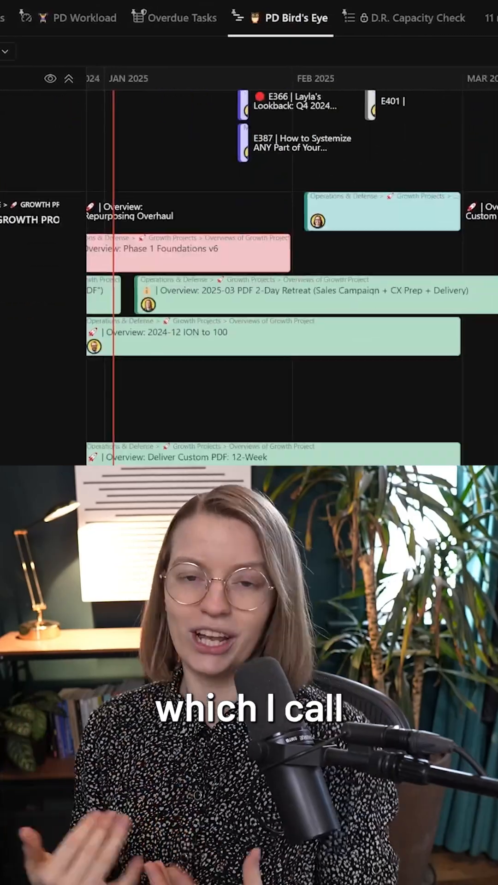
pyautogui.scroll(-3)
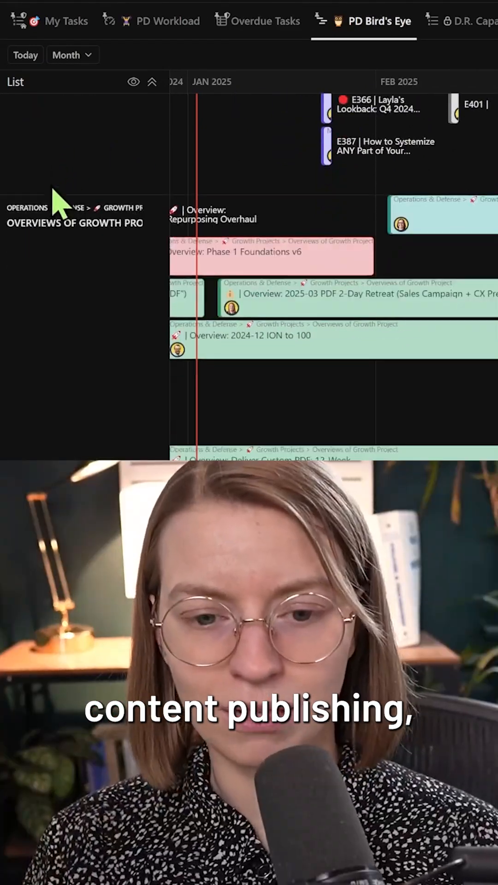
pyautogui.scroll(-3)
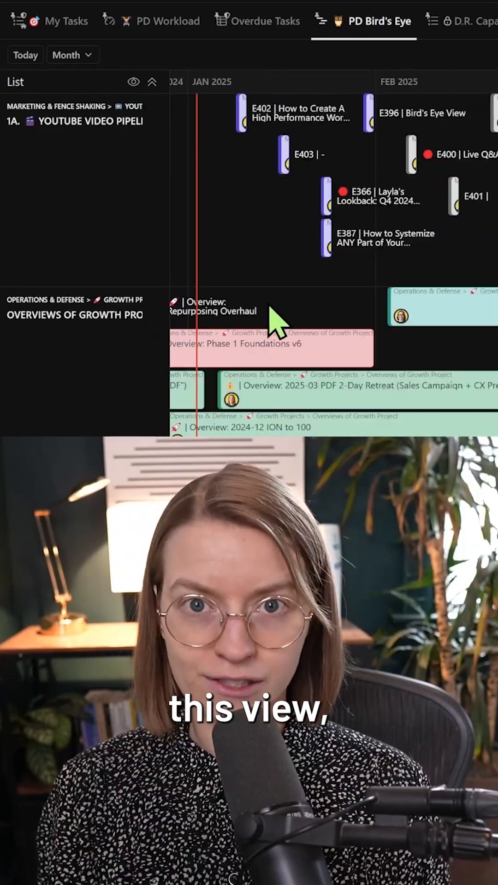
pyautogui.moveTo(55, 19)
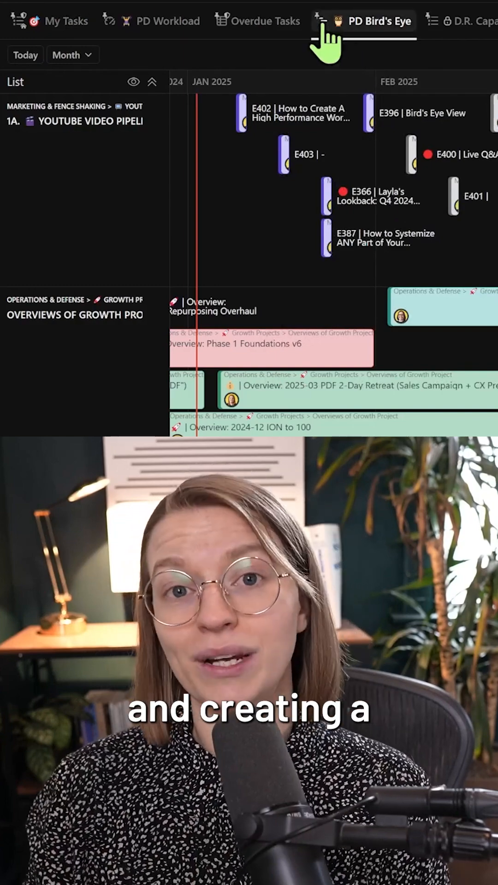
pyautogui.click(487, 71)
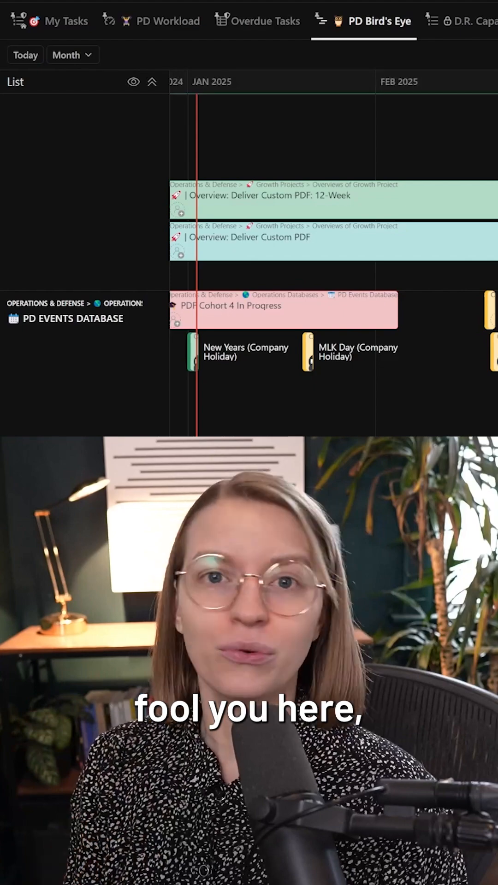
pyautogui.moveTo(350, 368)
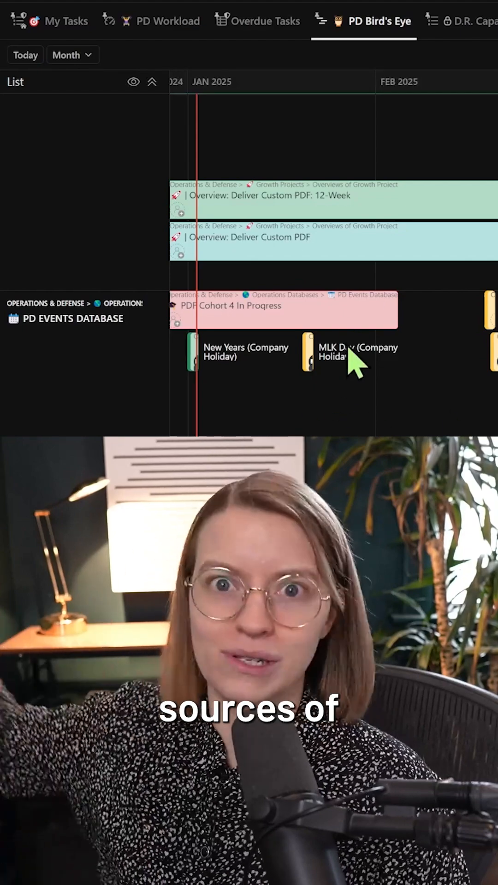
pyautogui.moveTo(291, 381)
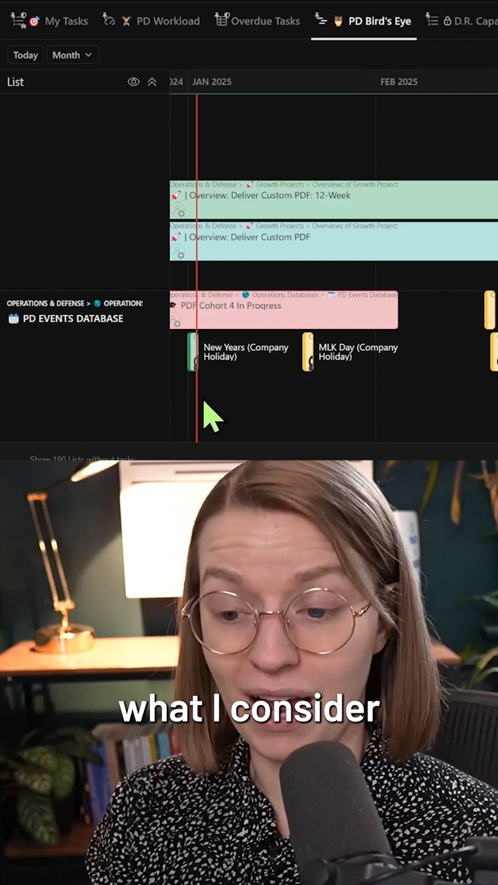
pyautogui.click(70, 55)
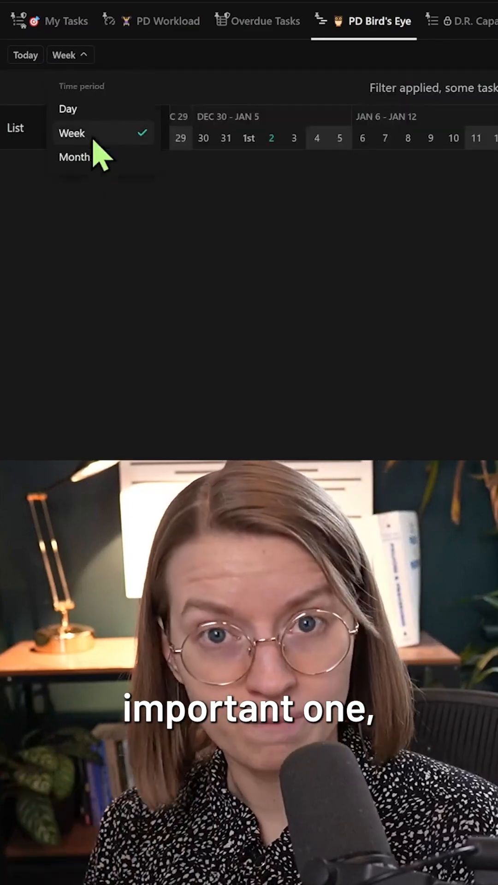
# - Switch the timeline to Week, browse it, then set it back to Month
pyautogui.click(72, 132)
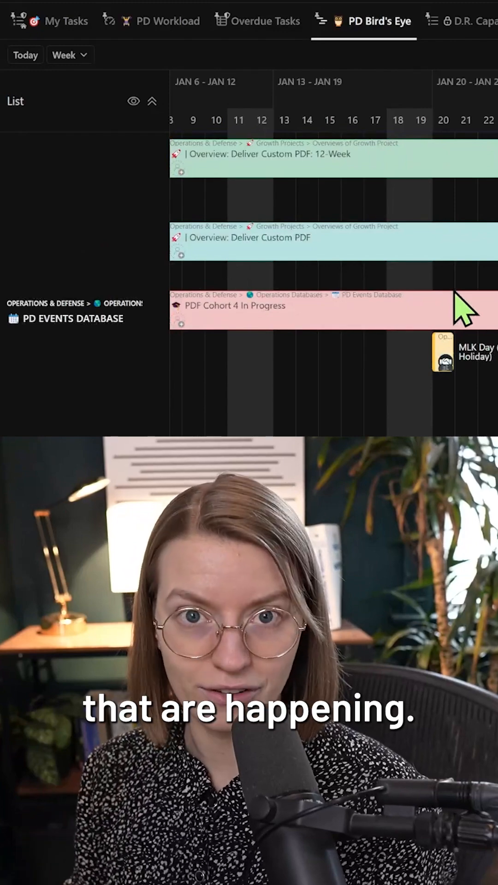
pyautogui.click(70, 55)
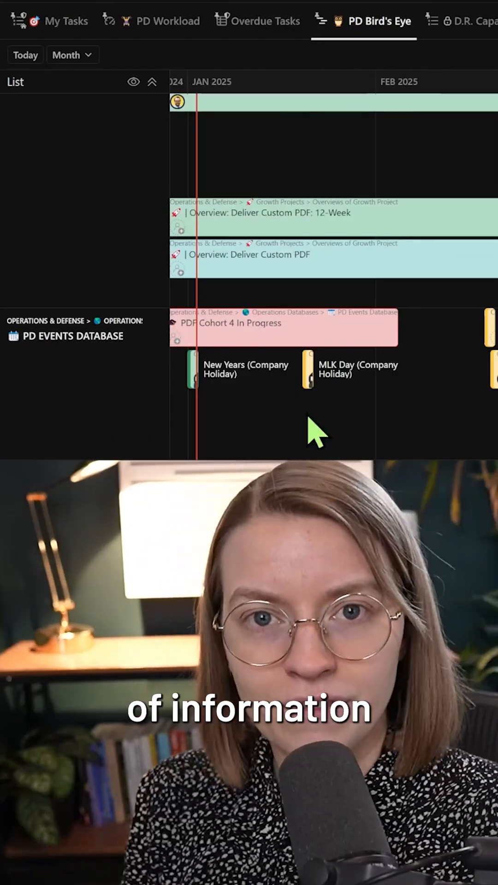